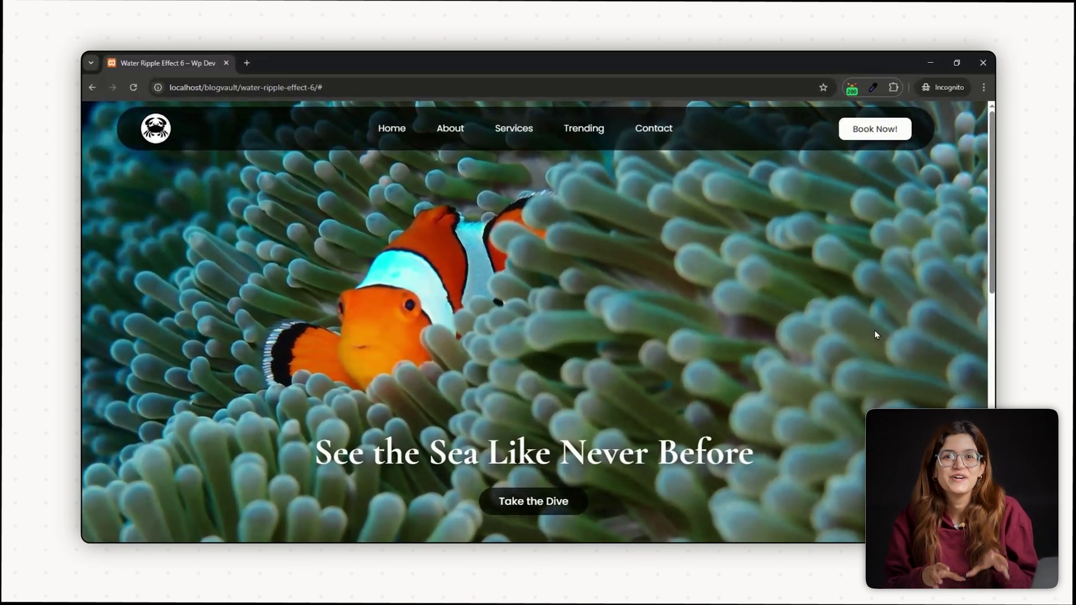
mouse_move(713, 381)
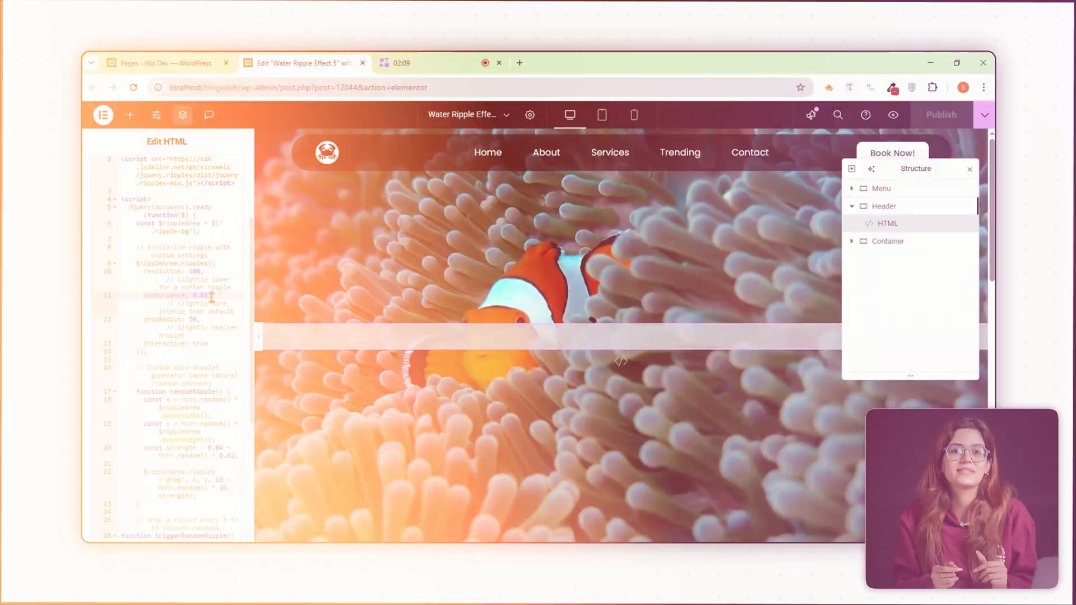
Step: Select the Header container and show its layout: full content width, 100vh minimum height
click(883, 206)
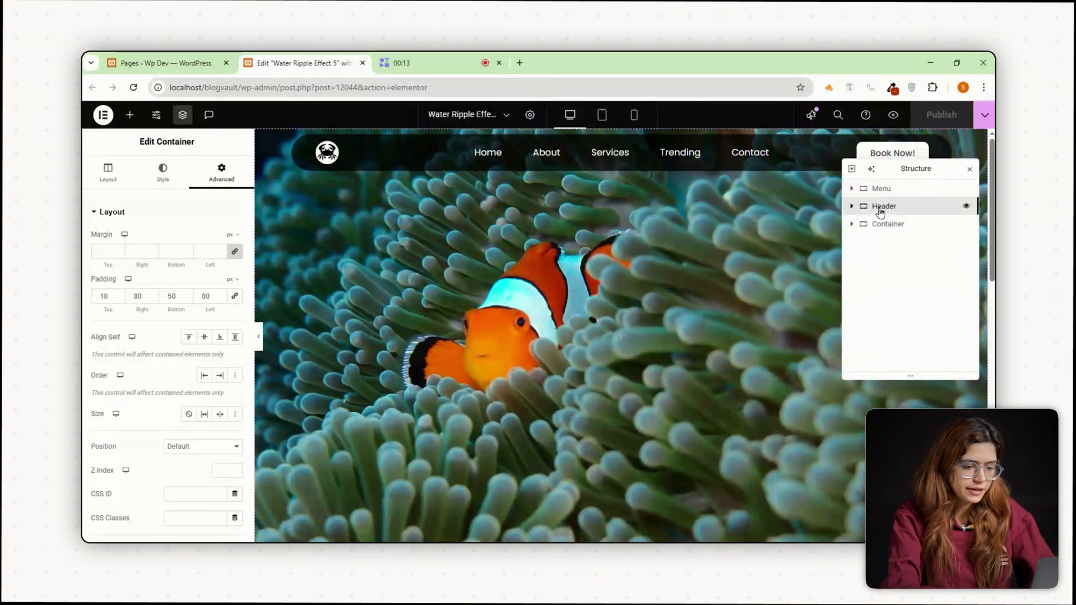
click(884, 206)
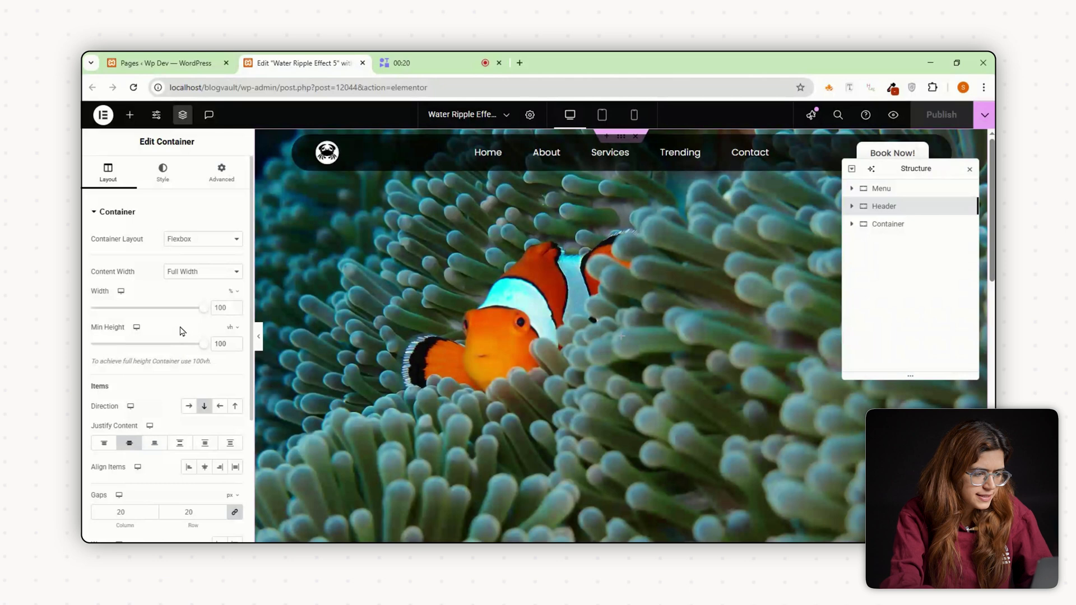
Step: Review the clownfish background (center, cover) and bring up the widget library
click(162, 171)
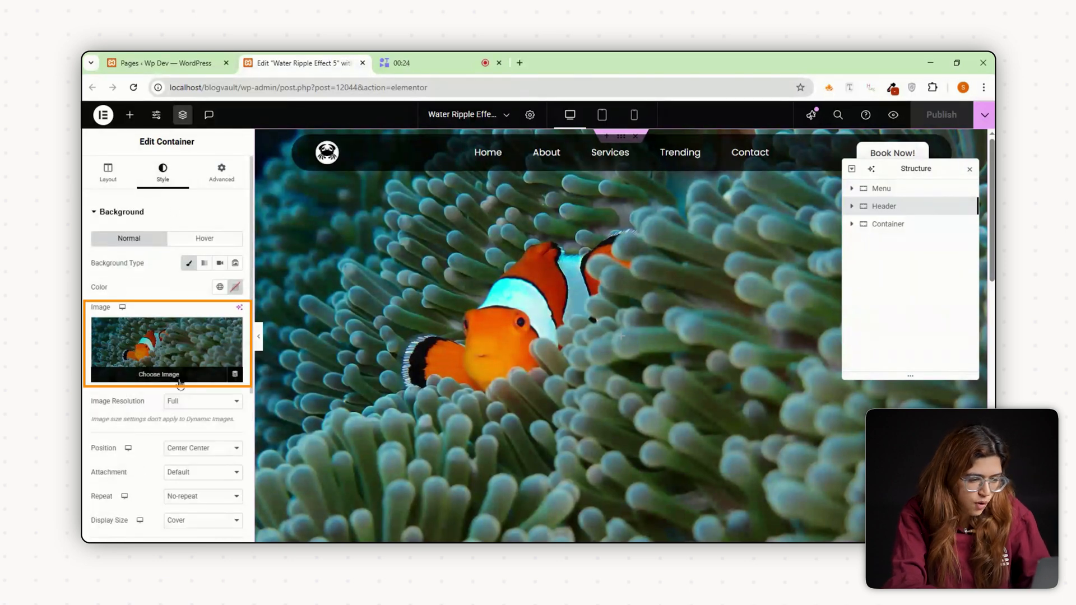
scroll(down, 3)
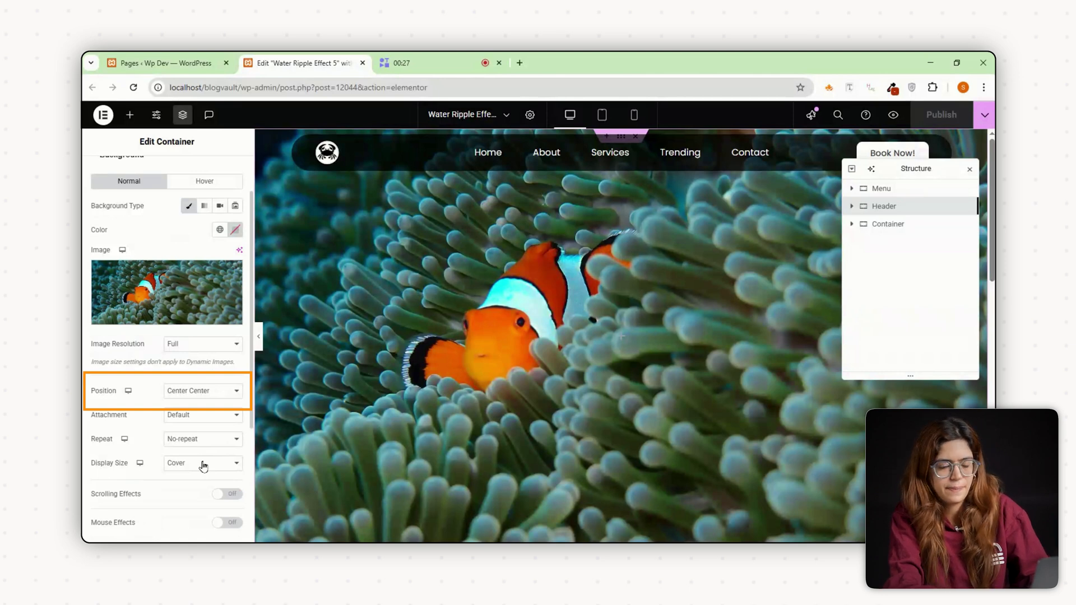
click(130, 114)
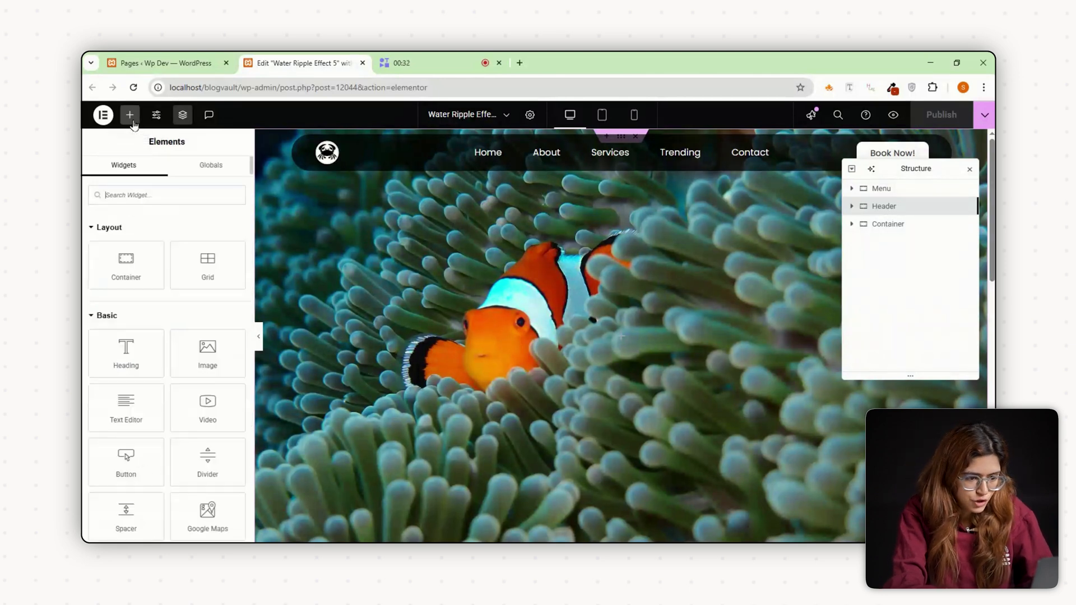
Step: Add an HTML widget to the Header and start its code with the jQuery 3.6.0 script tag
text(ht)
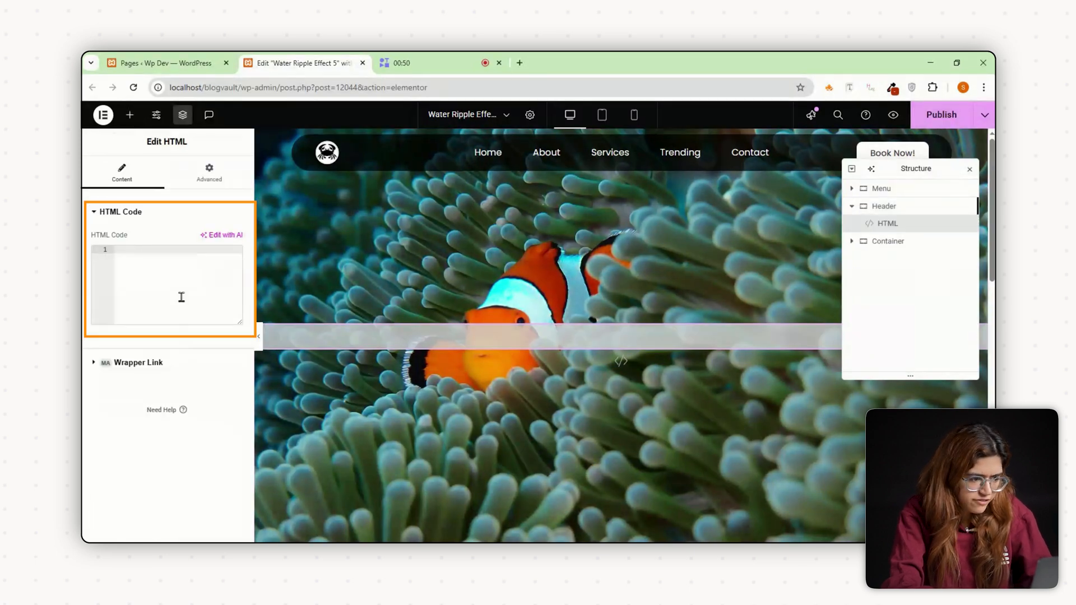
text(<script src="https://code.jquery.com/jquery-3.6.0.min.js"></script>...)
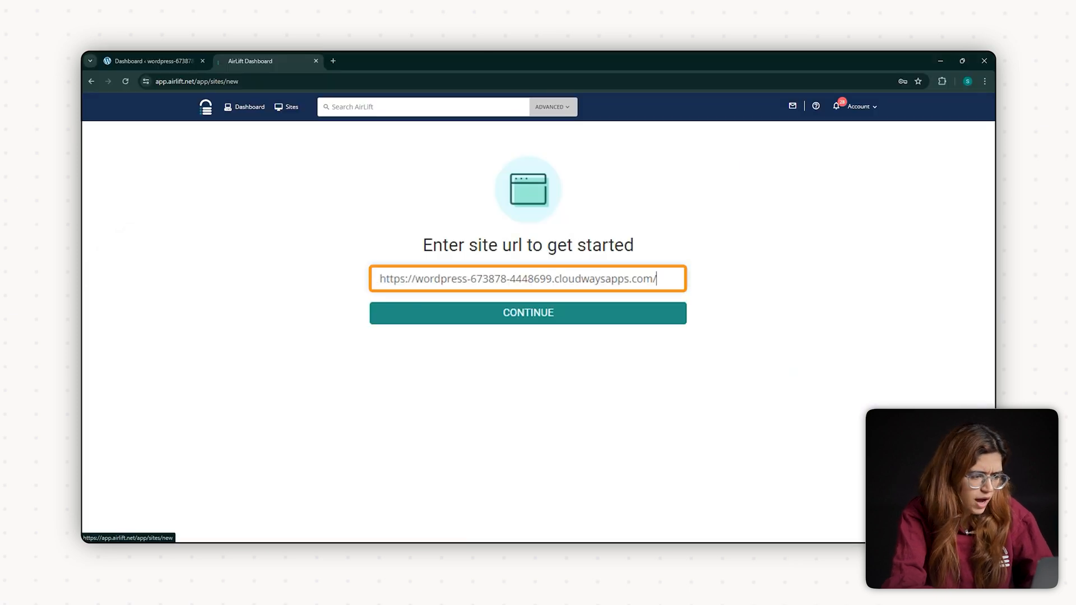
Step: Submit the WordPress site URL on the AirLift new-site page to continue setup
click(528, 312)
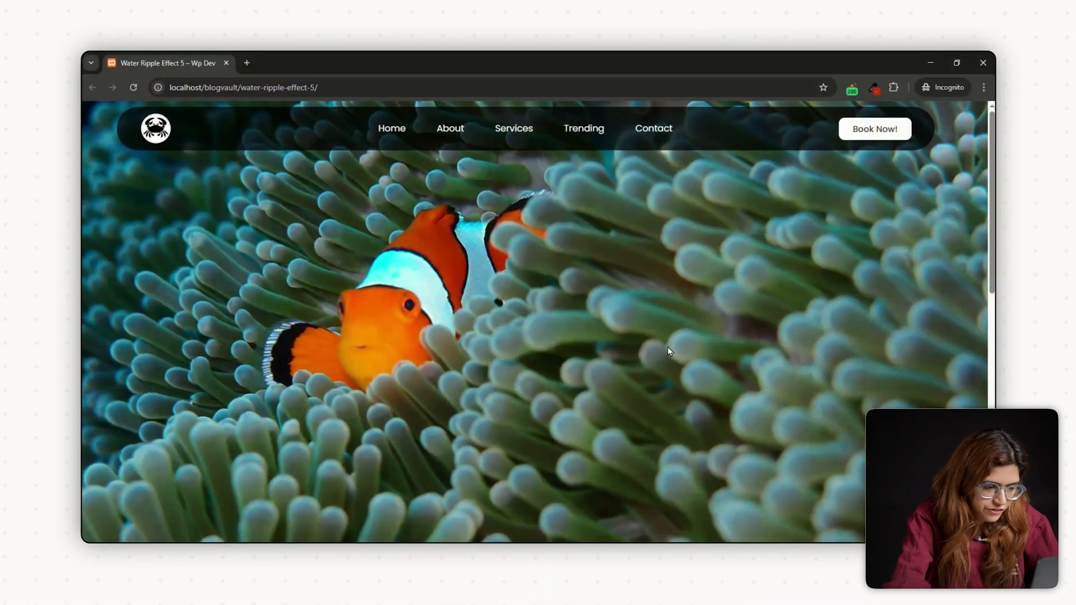
mouse_move(594, 348)
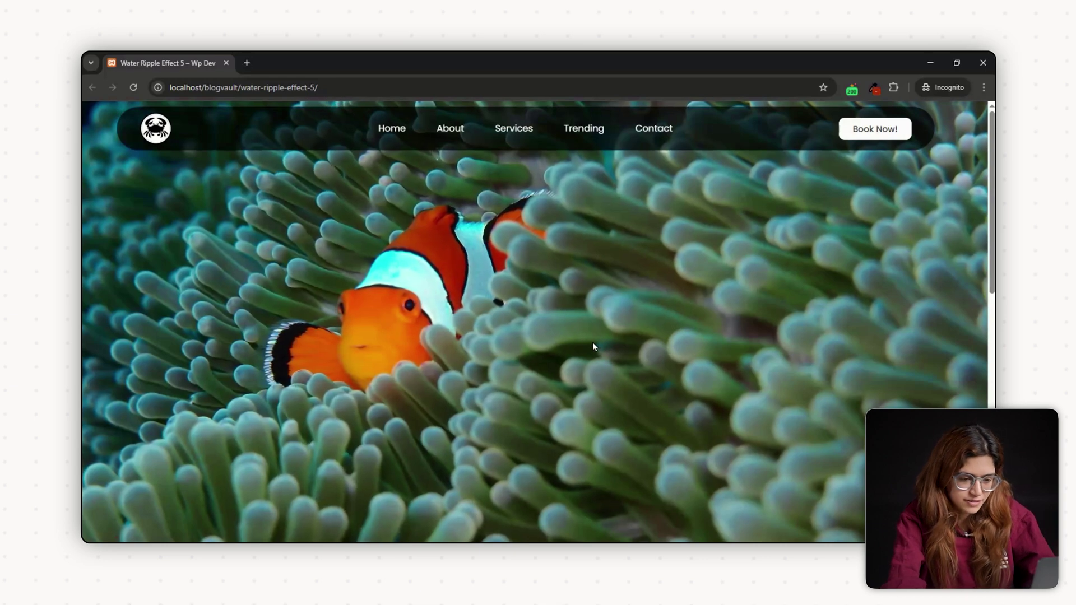
mouse_move(293, 335)
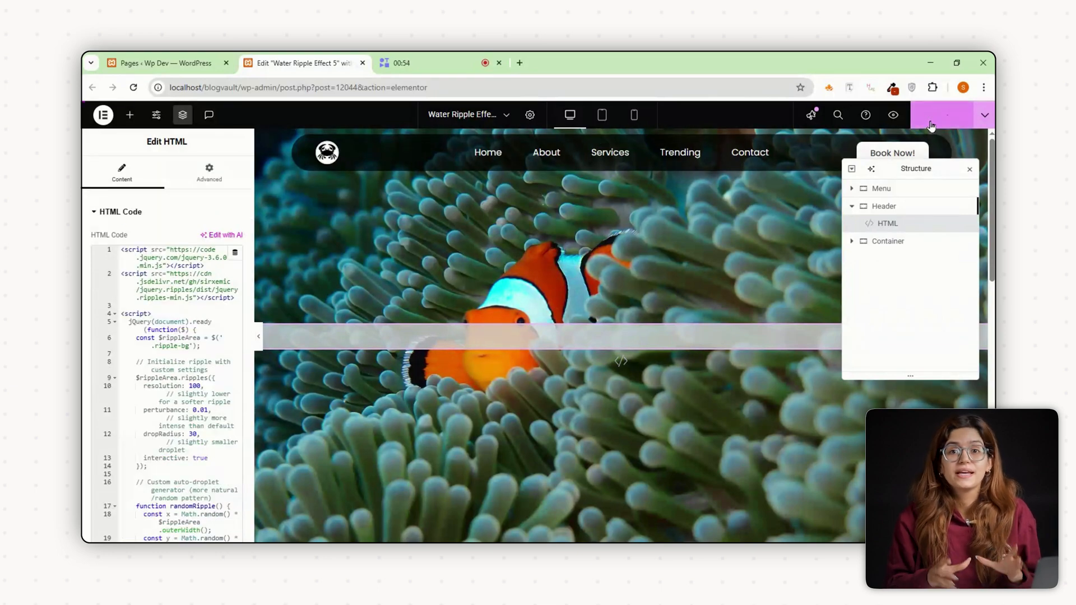
Step: Publish the page with the complete jQuery ripples script in the HTML widget
click(944, 115)
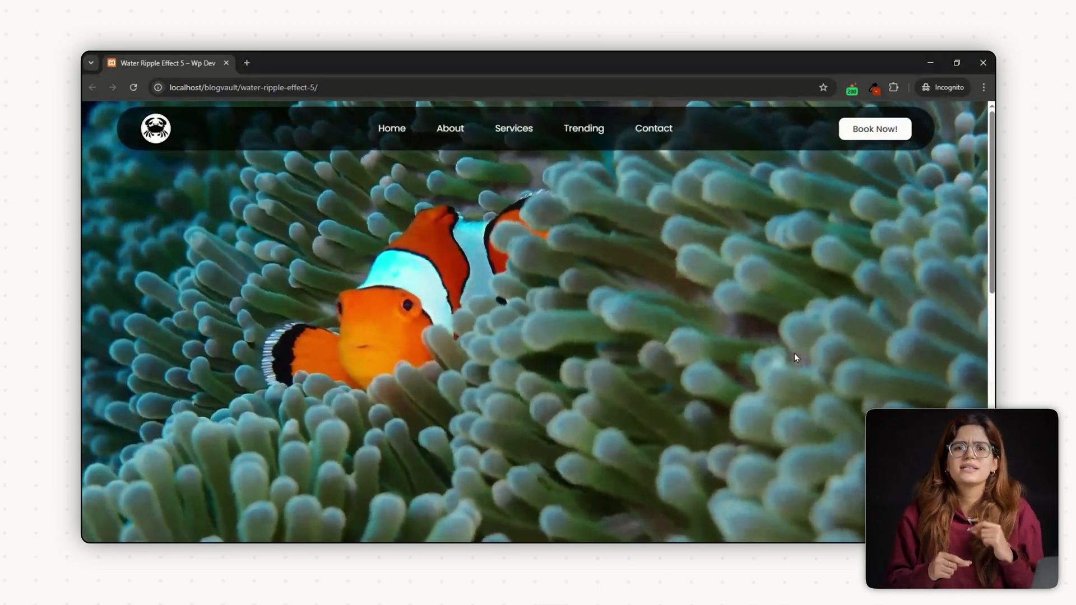
scroll(down, 3)
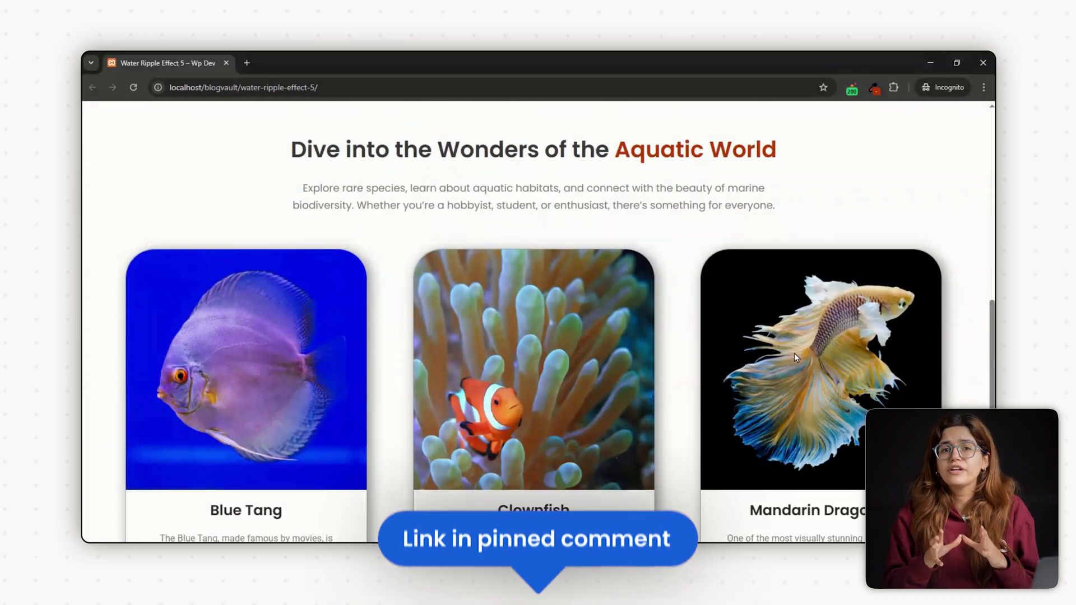